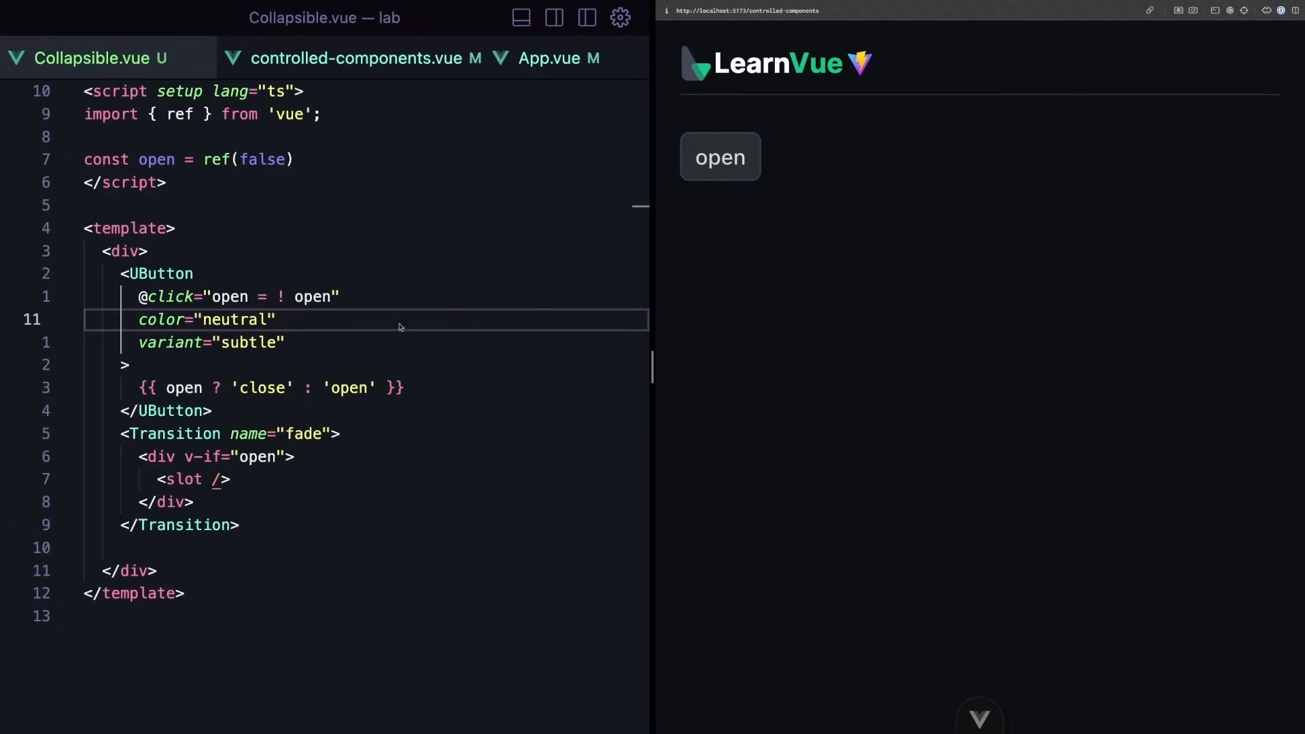
Step: Toggle the preview collapsible to show, hide and re-show the Content alert, then move to the page file
{"action": "left_click", "coordinate": [720, 157]}
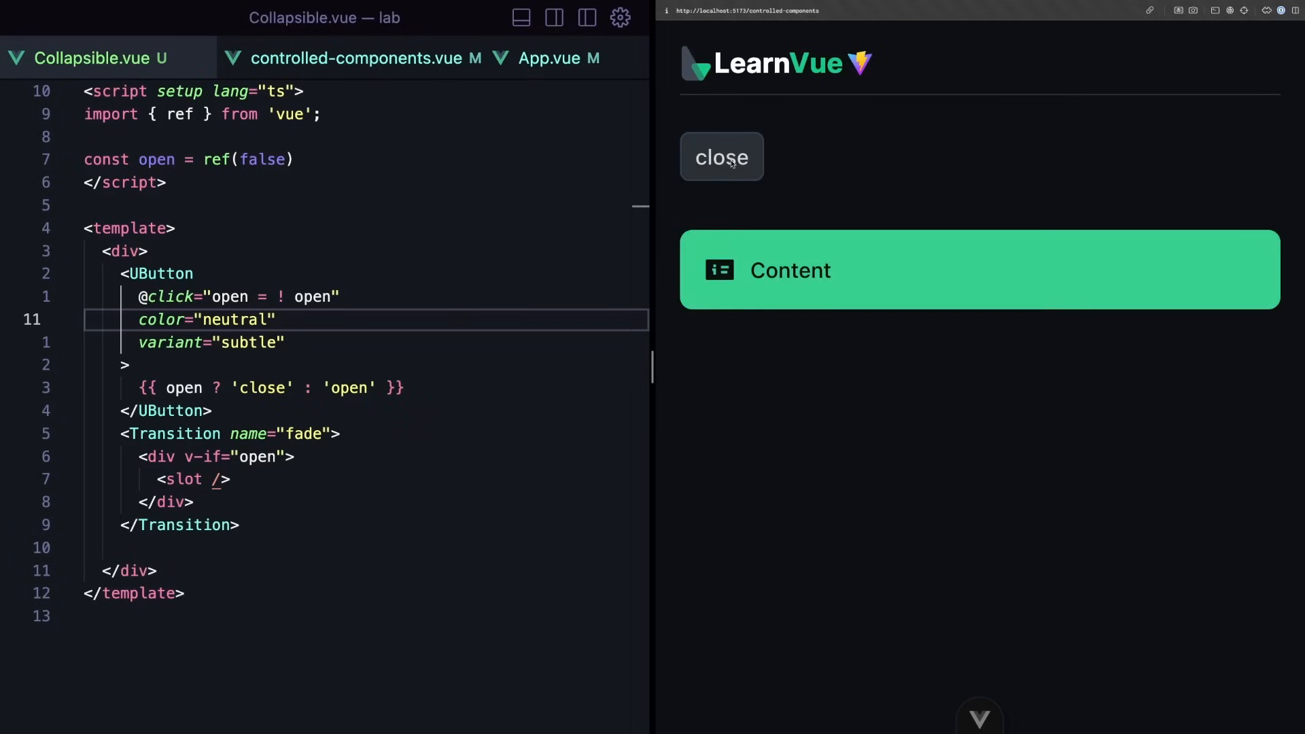
{"action": "left_click", "coordinate": [722, 156]}
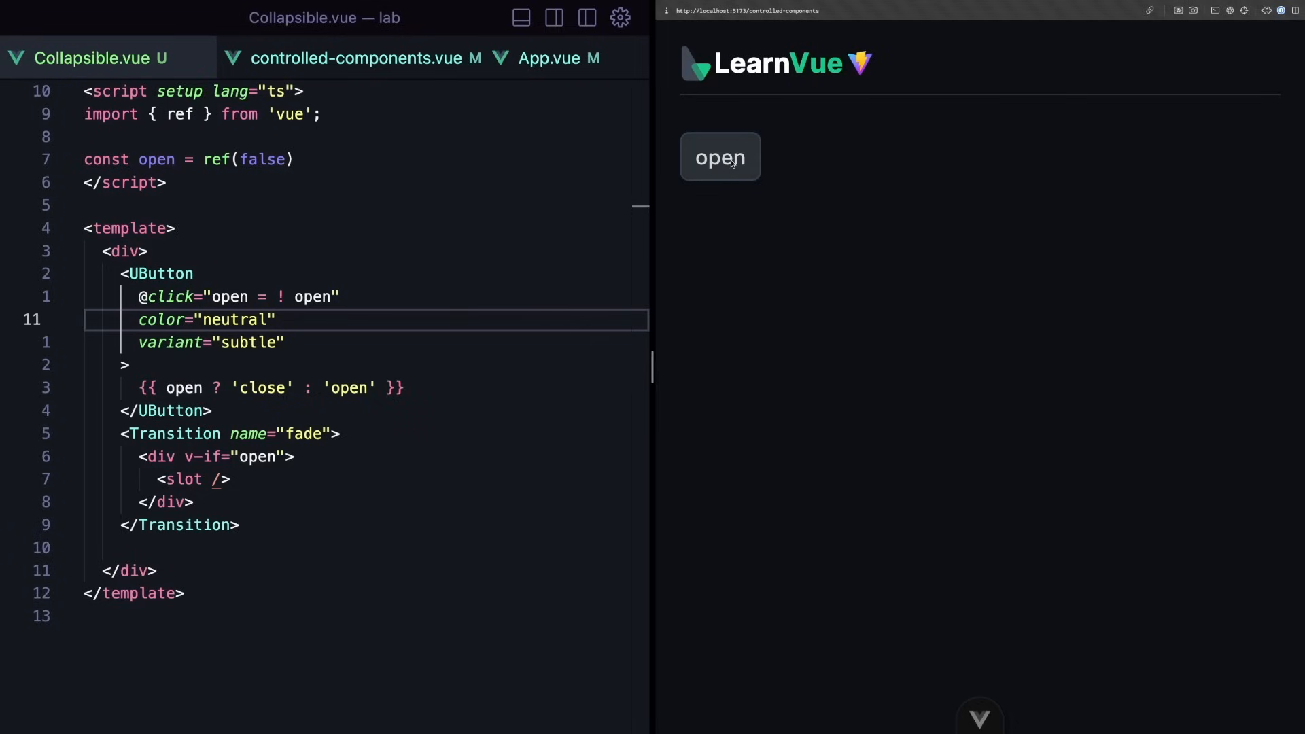
{"action": "left_click", "coordinate": [721, 156]}
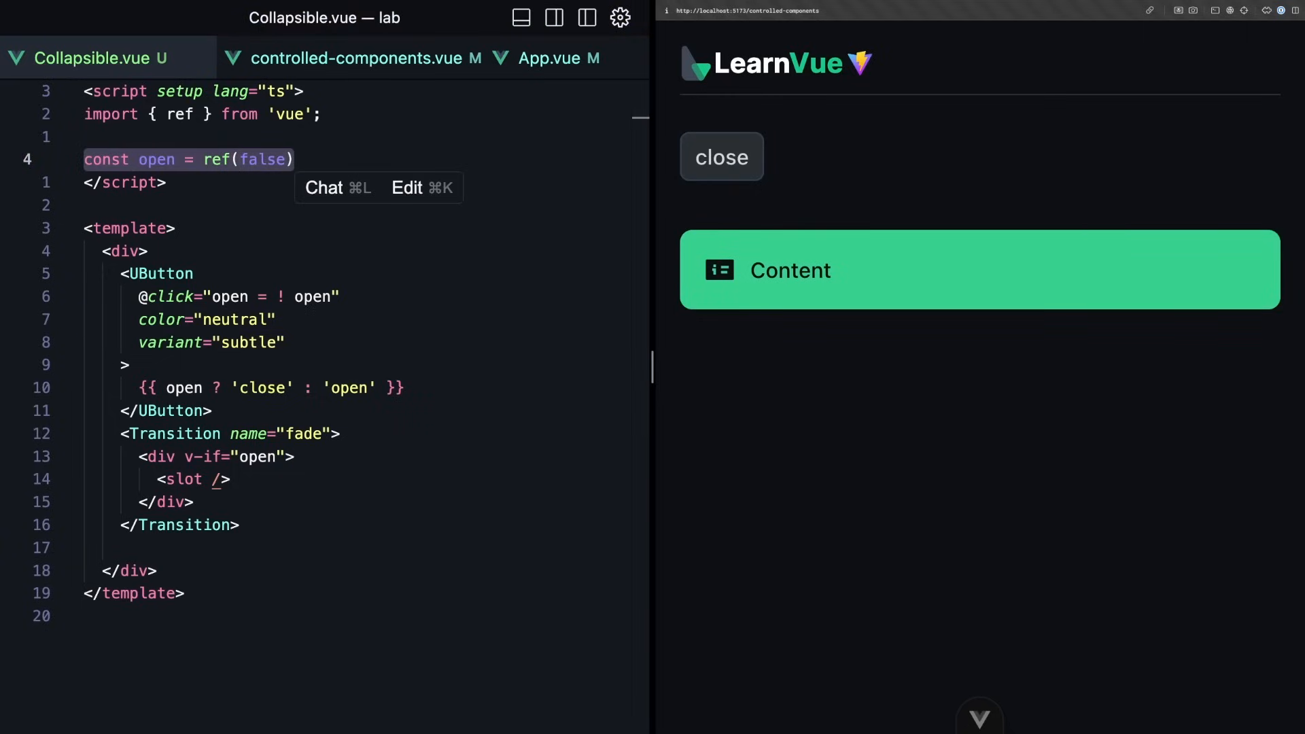
{"action": "left_click", "coordinate": [356, 57]}
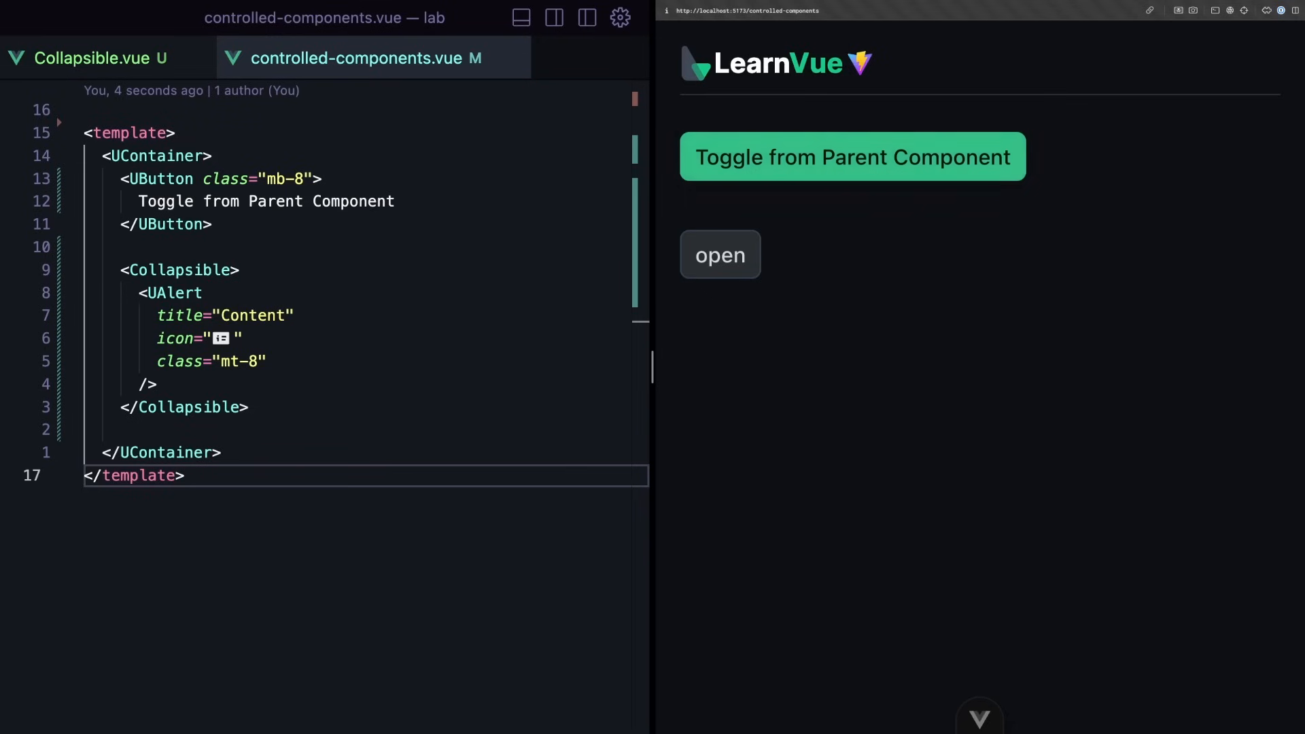
Step: Bind the Collapsible with v-model:open="isOpen", remove the parent UButton, and verify it still expands
{"action": "left_click", "coordinate": [88, 58]}
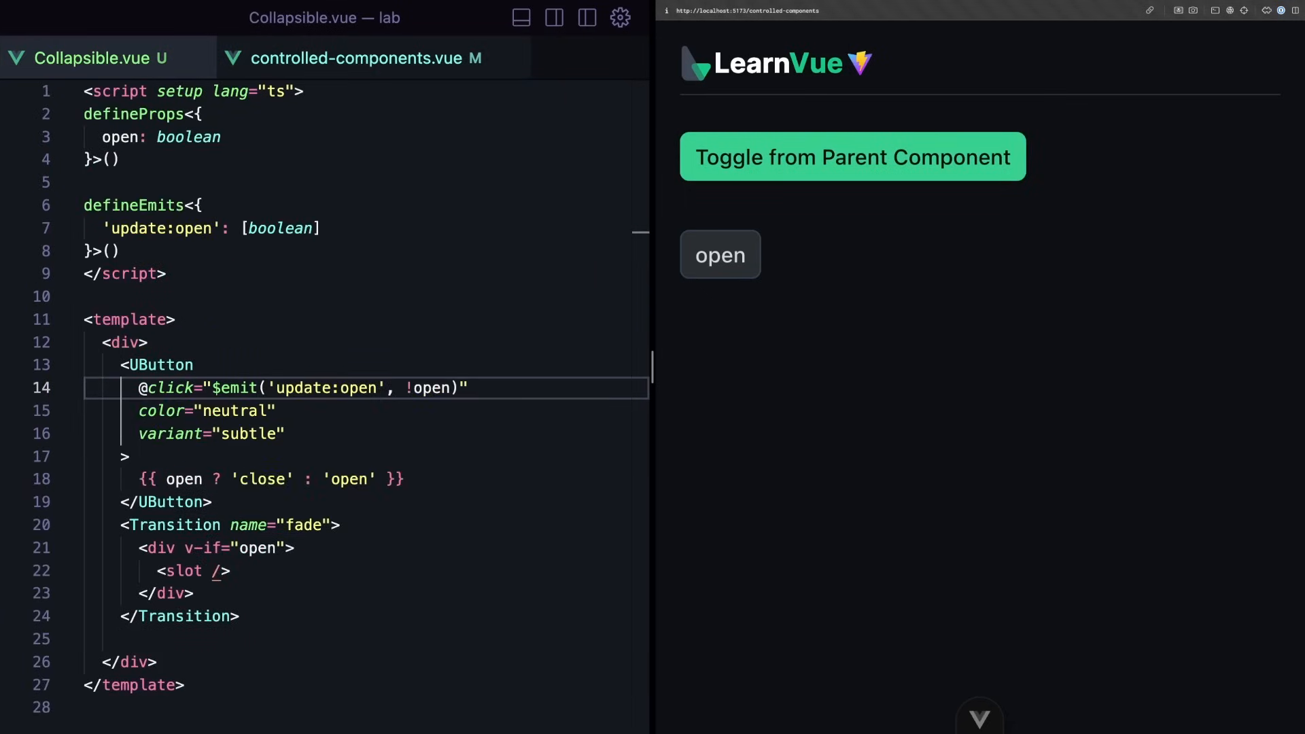
{"action": "left_click", "coordinate": [359, 57]}
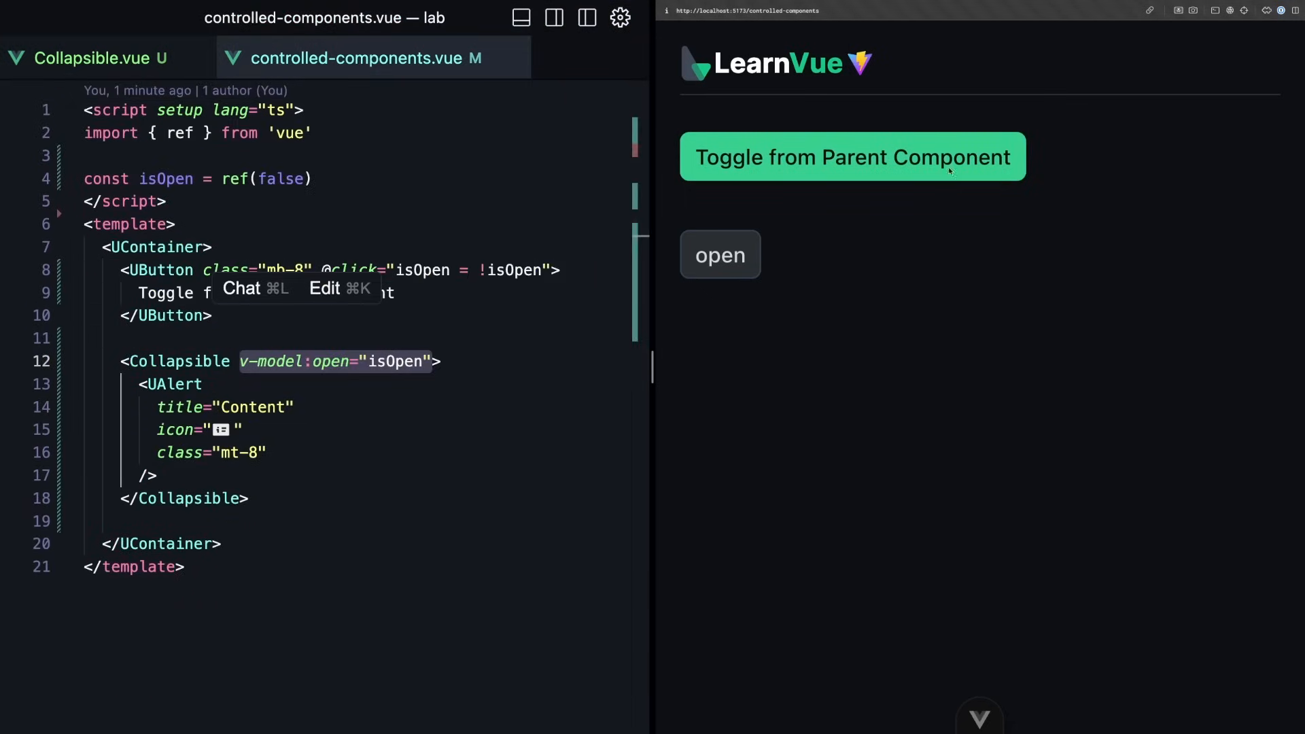
{"action": "left_click", "coordinate": [721, 255]}
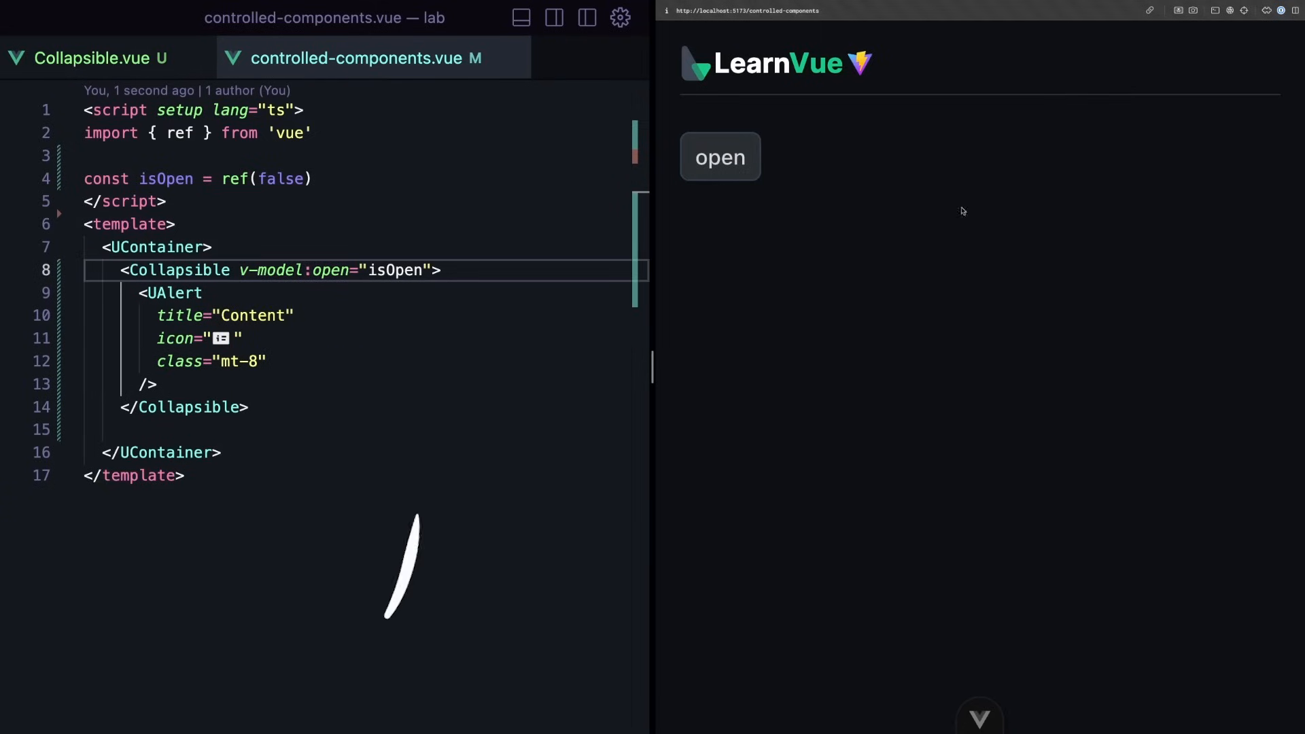
{"action": "left_click", "coordinate": [721, 158]}
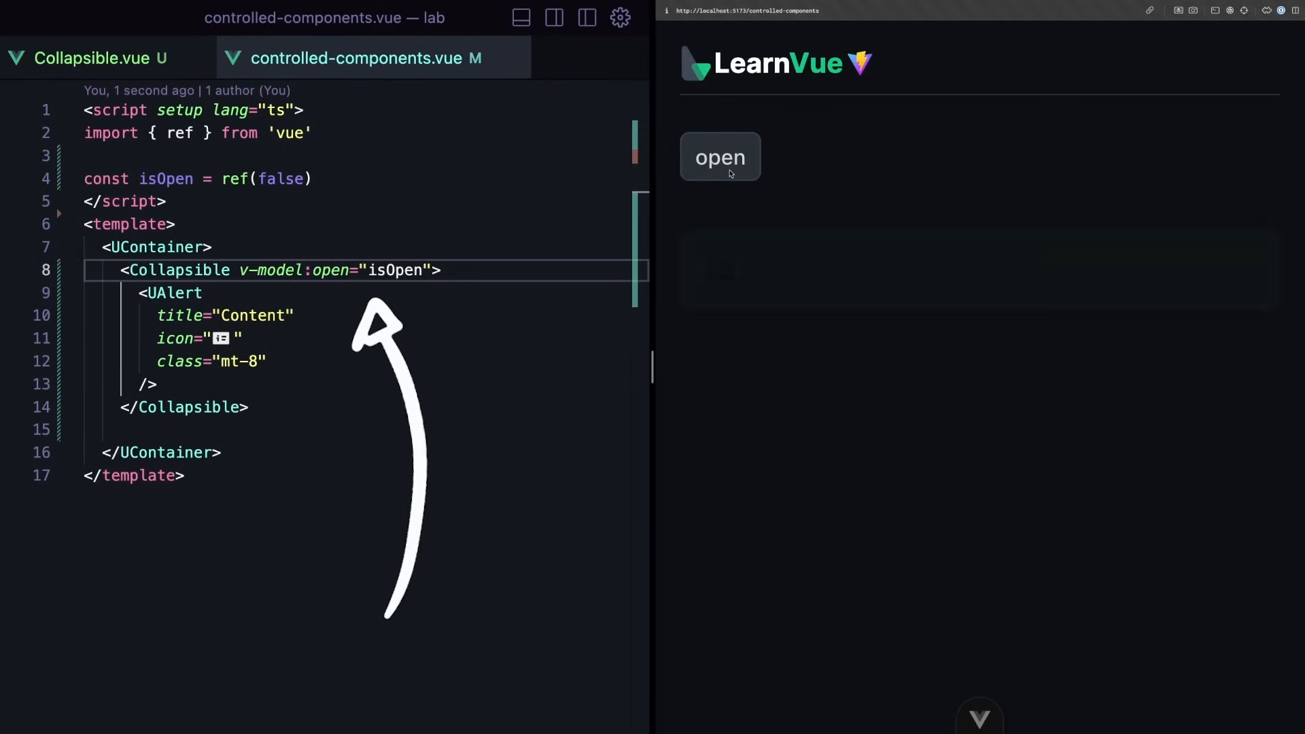
{"action": "left_click", "coordinate": [720, 158]}
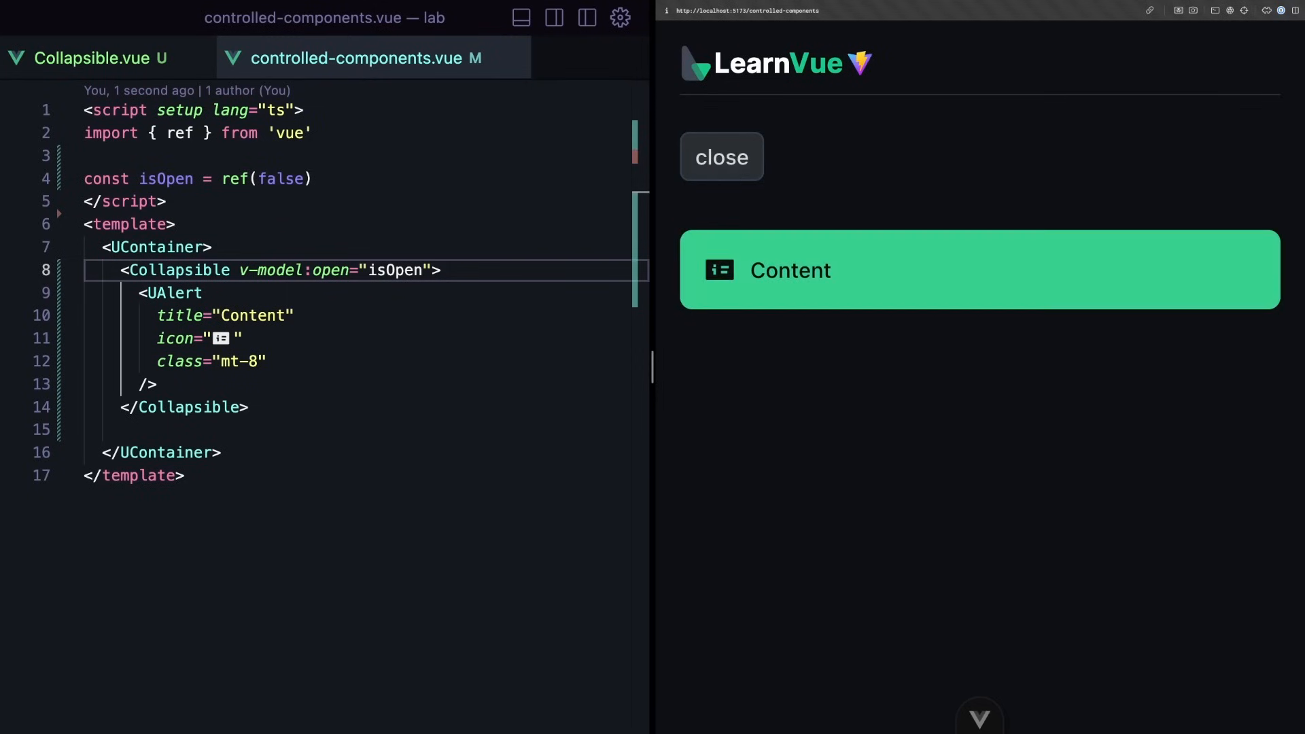
{"action": "left_click", "coordinate": [88, 57]}
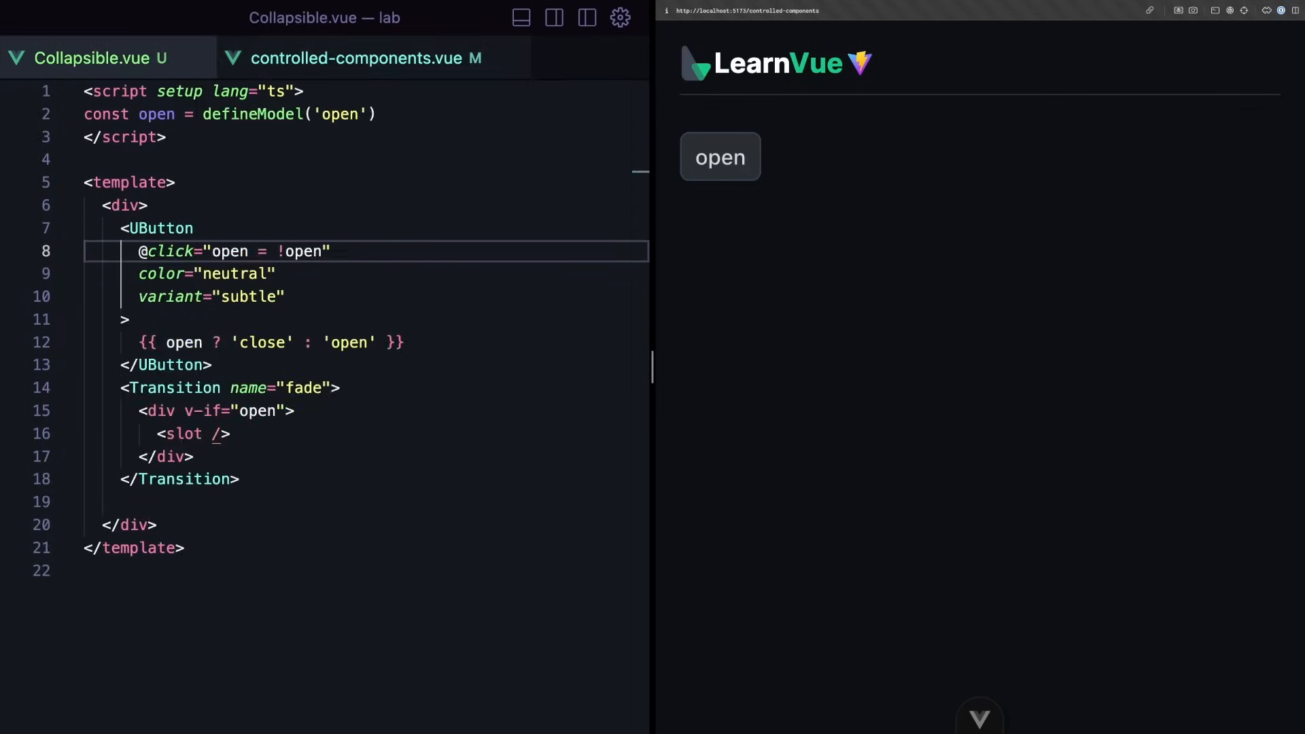
{"action": "mouse_move", "coordinate": [1008, 469]}
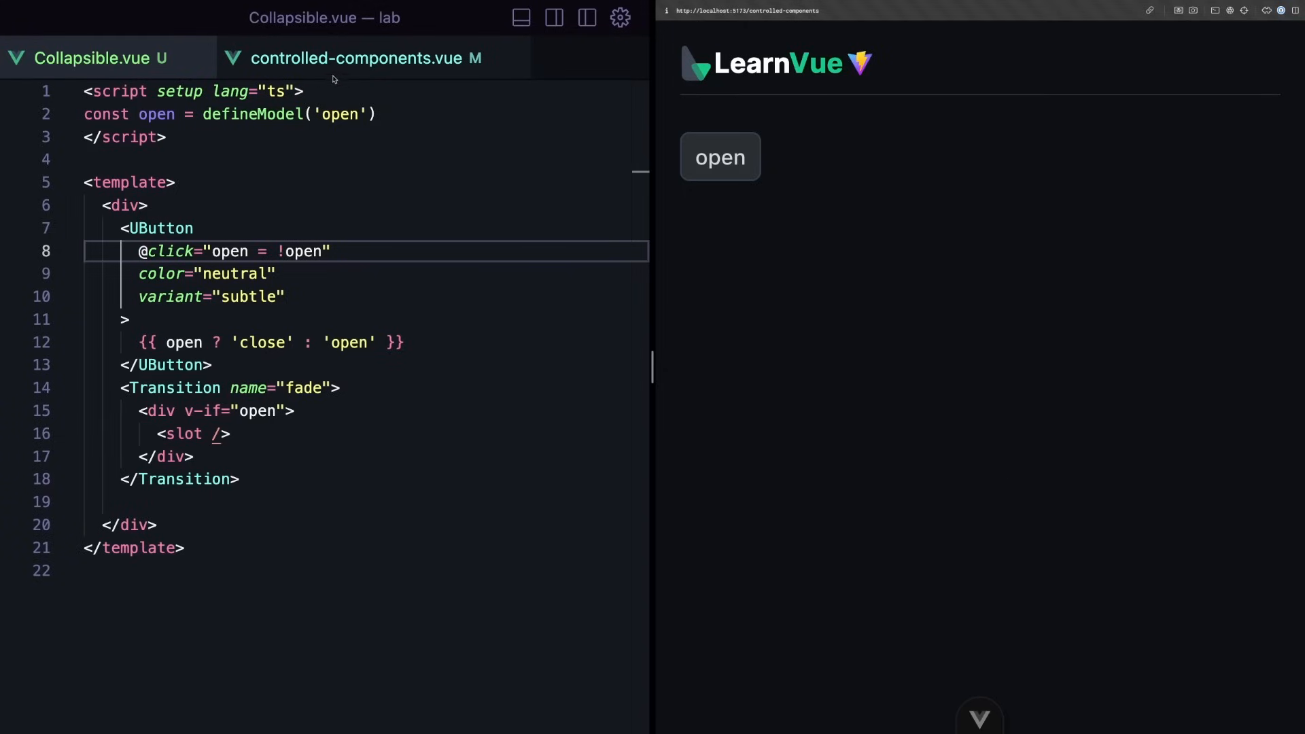
Step: Replace defineProps/defineEmits with const open = defineModel('open') and toggle it on click
{"action": "left_click", "coordinate": [365, 57]}
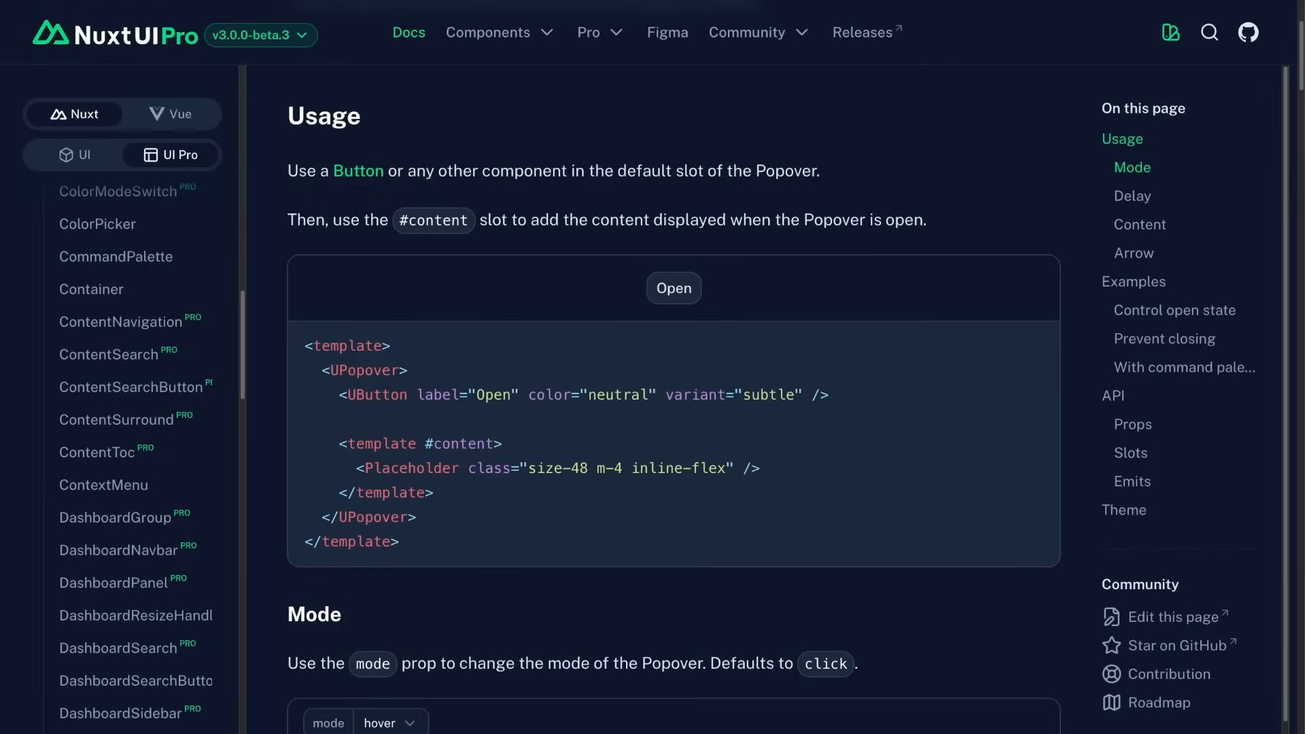
{"action": "mouse_move", "coordinate": [612, 489]}
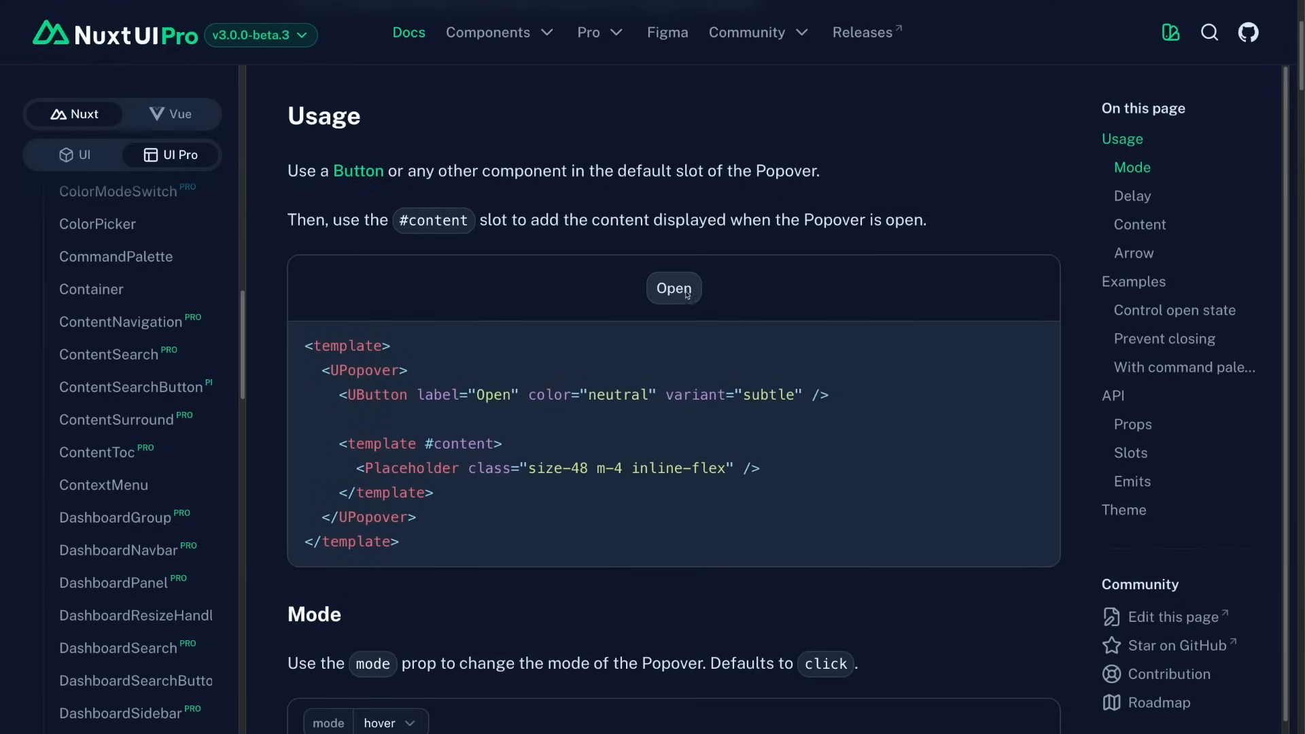
Step: Try the Popover usage demo and view the Control open state example binding v-model:open to a ref
{"action": "left_click", "coordinate": [674, 288]}
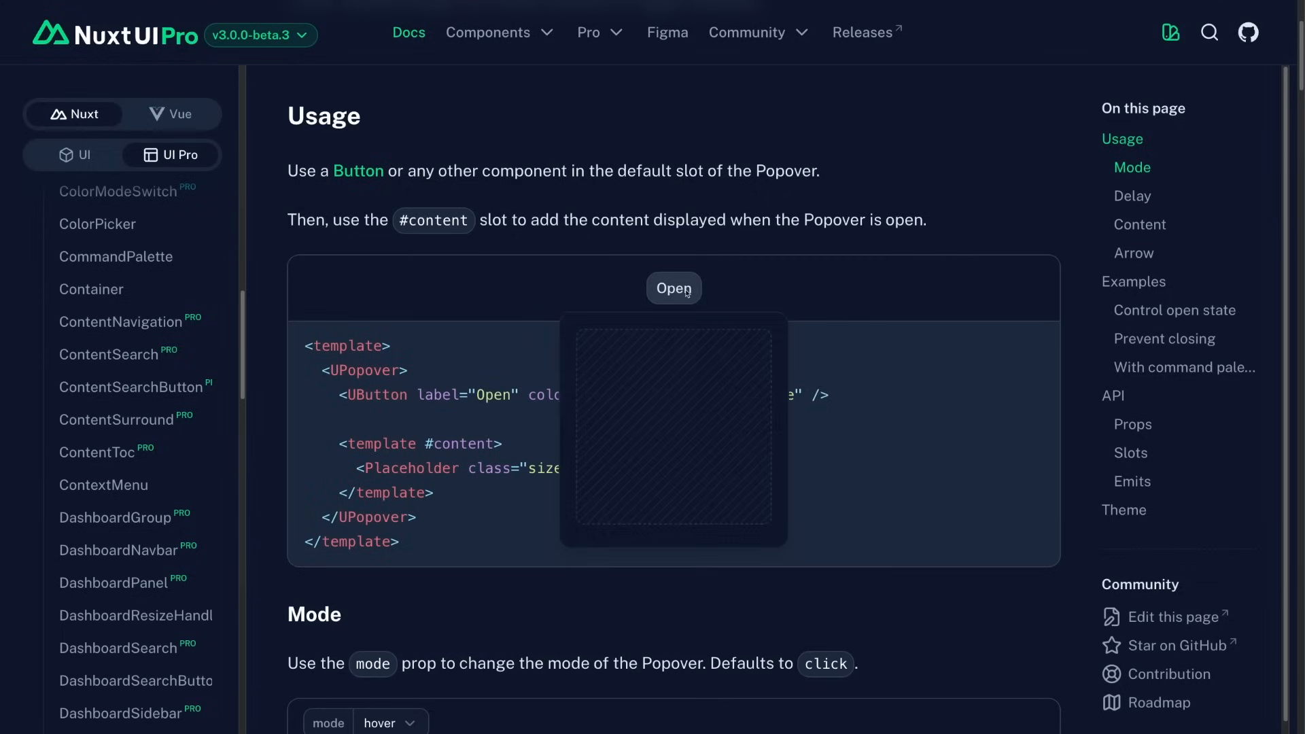
{"action": "left_click", "coordinate": [1175, 310]}
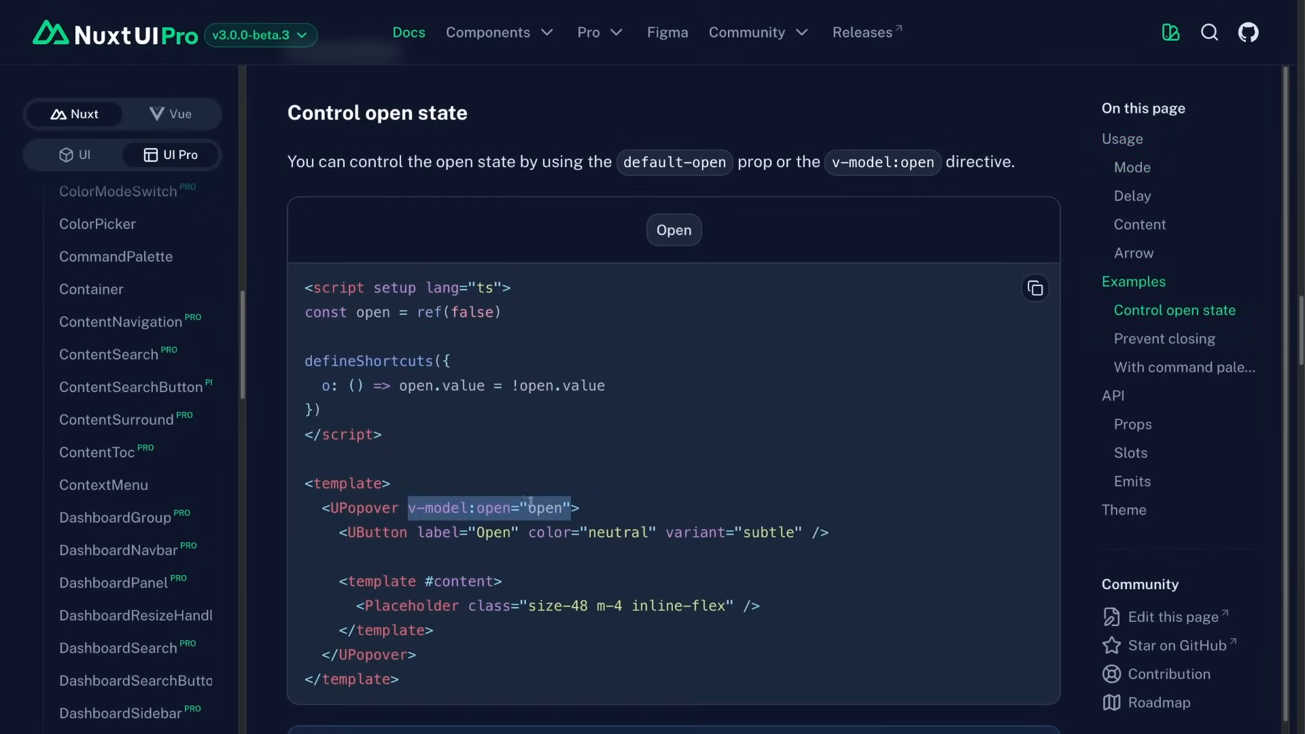
{"action": "left_click", "coordinate": [727, 317]}
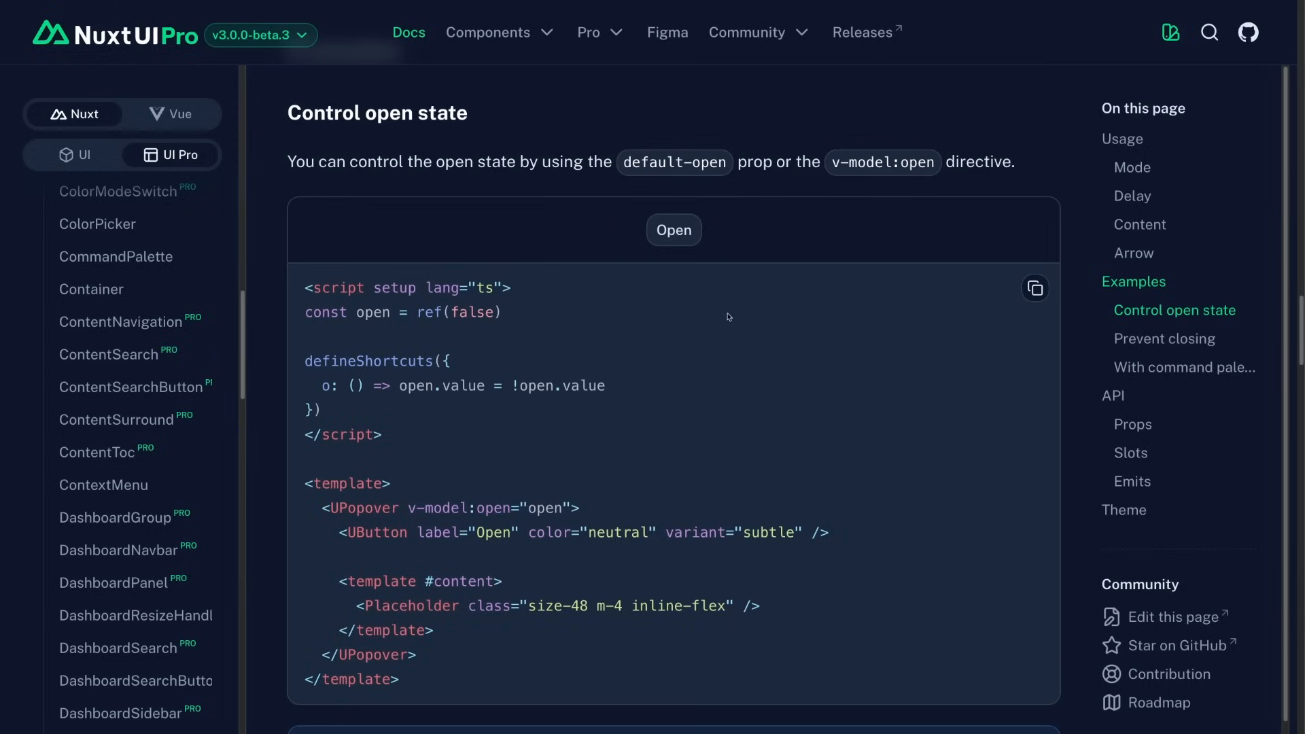